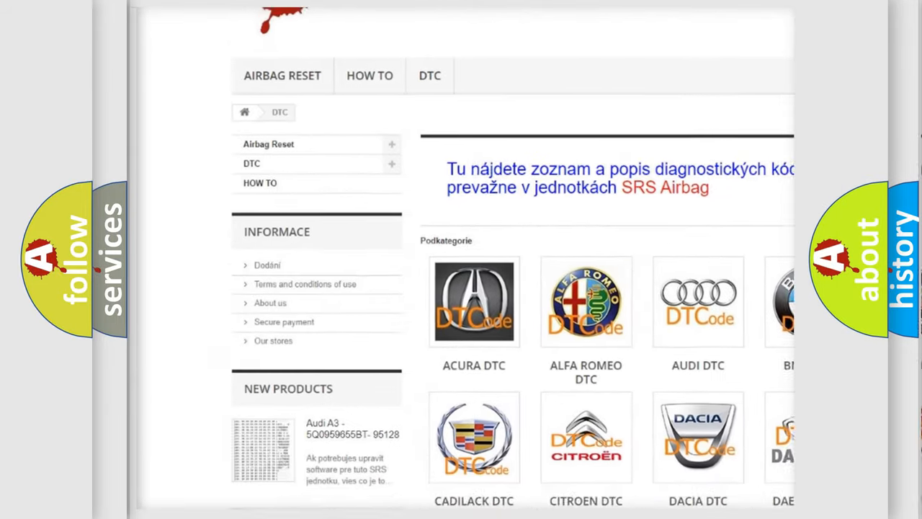
# Scroll the airbagreset.sk DTC page past the brand logos down to the B-series code list
pyautogui.scroll(-3)
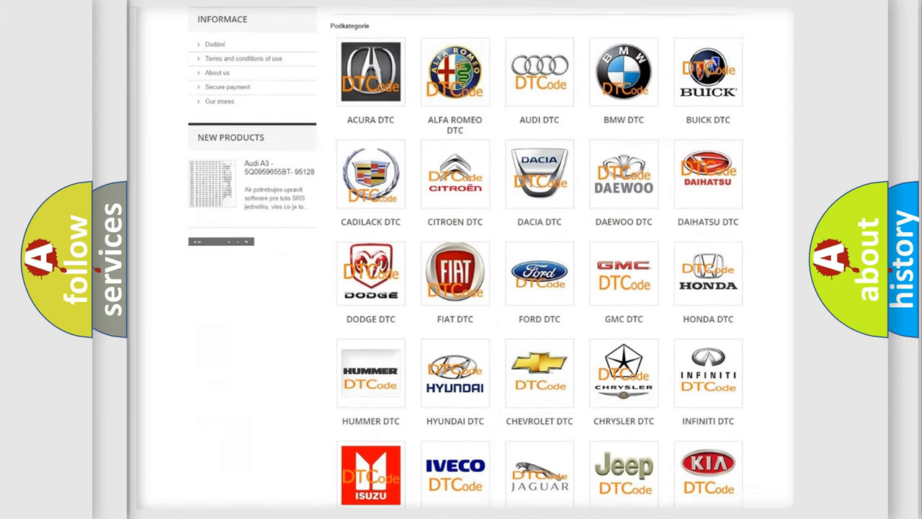
pyautogui.scroll(-3)
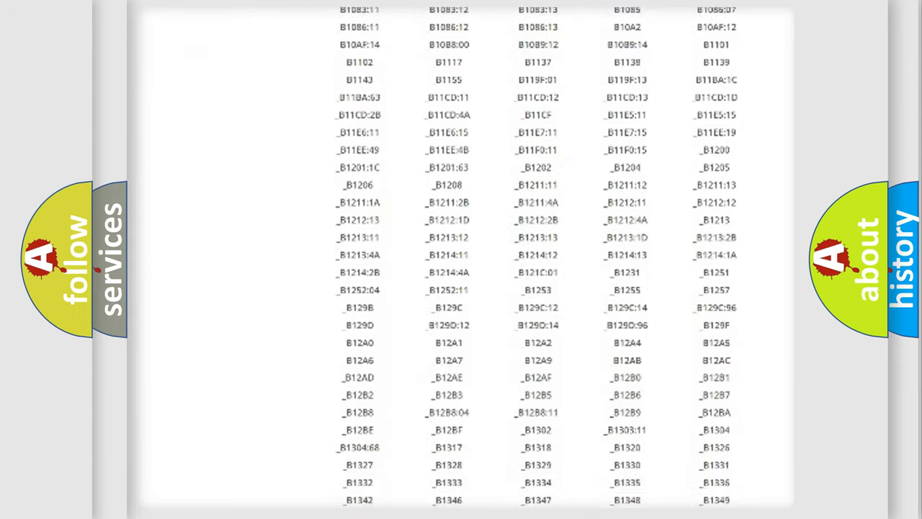
pyautogui.scroll(-3)
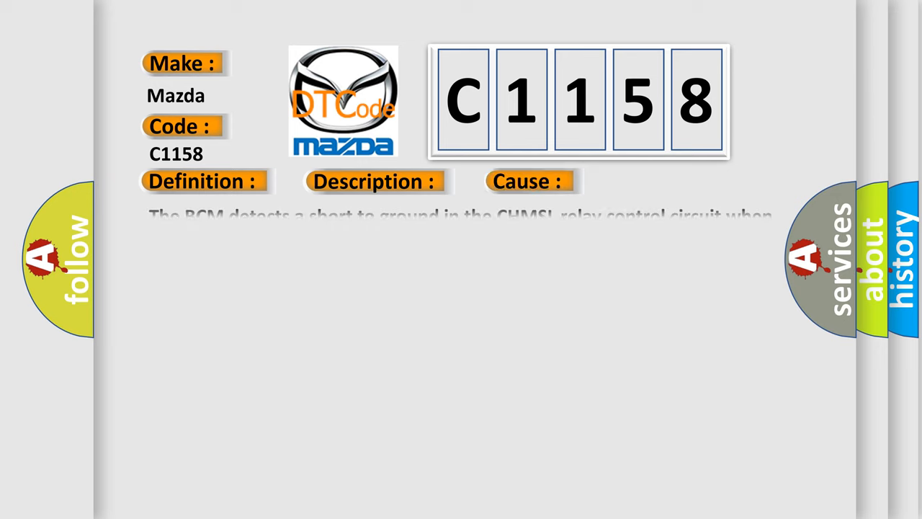
# Reveal the C1158 definition: BCM detects CHMSL relay circuit short to ground with stop lamps on
pyautogui.click(203, 182)
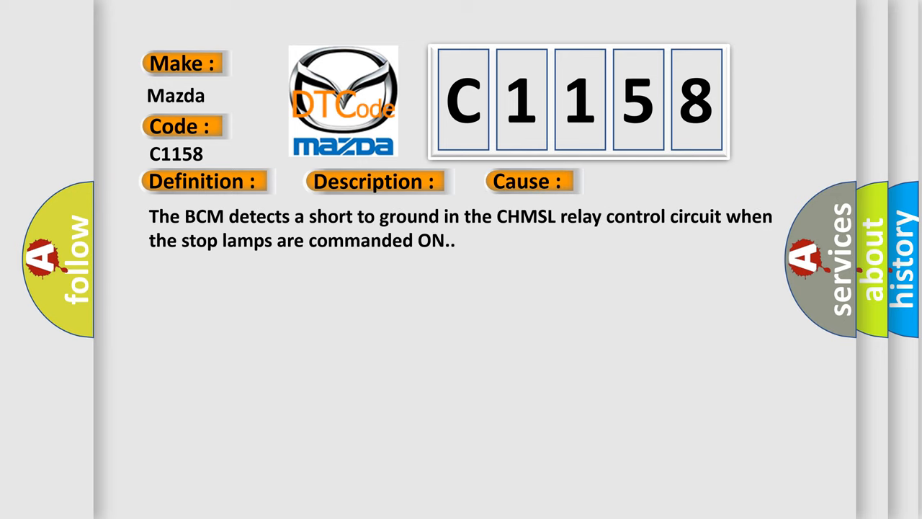